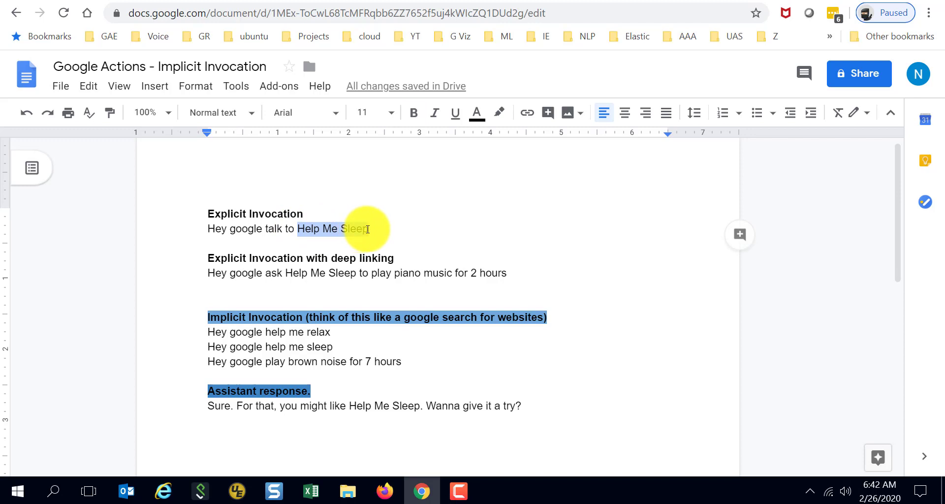
mouse_move(262, 243)
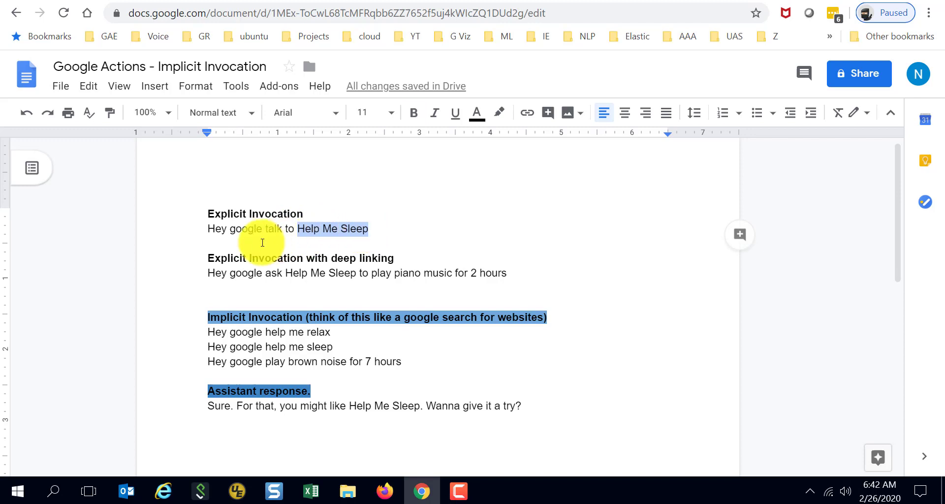
mouse_move(258, 241)
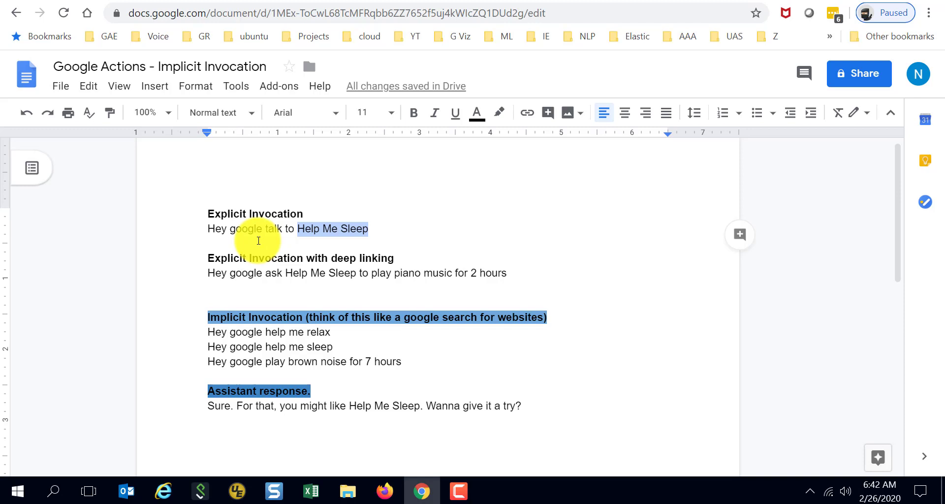
- Highlight the Help Me Sleep name and the deep linking example in the invocation notes
left_click(209, 229)
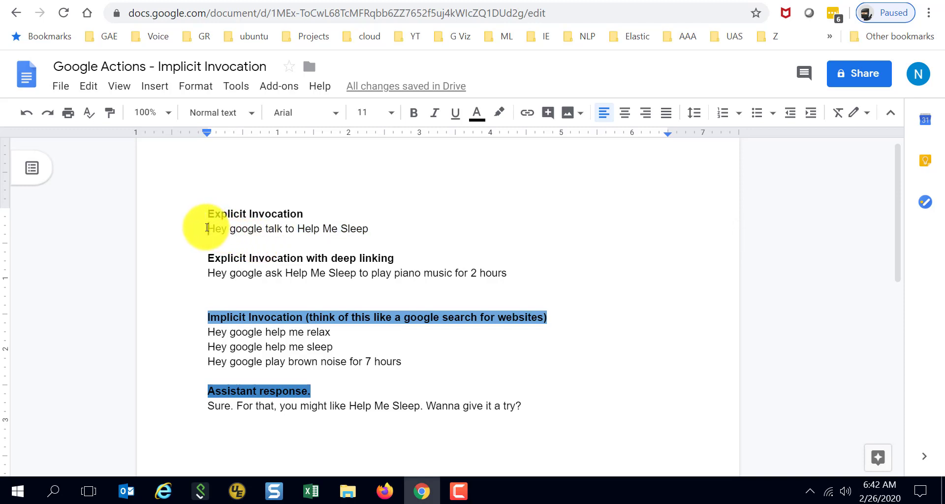
double_click(244, 229)
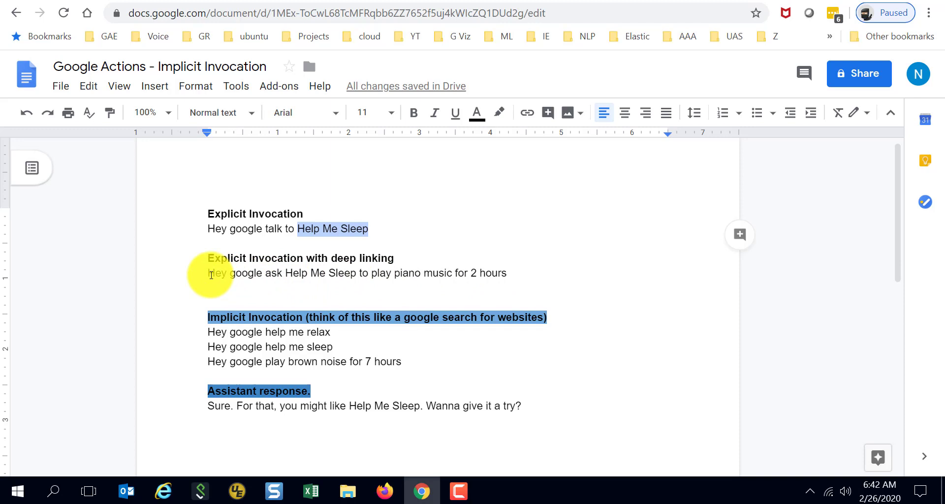
mouse_move(287, 273)
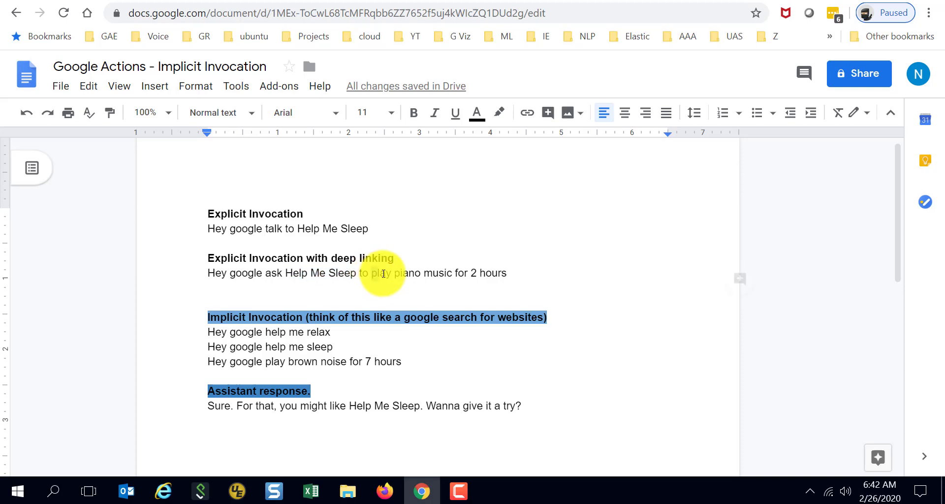
left_click_drag(372, 272, 508, 273)
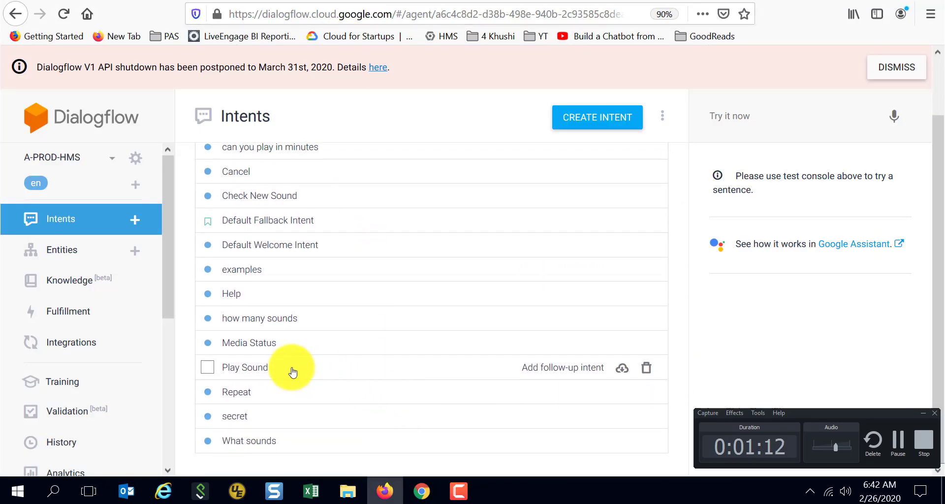
mouse_move(286, 374)
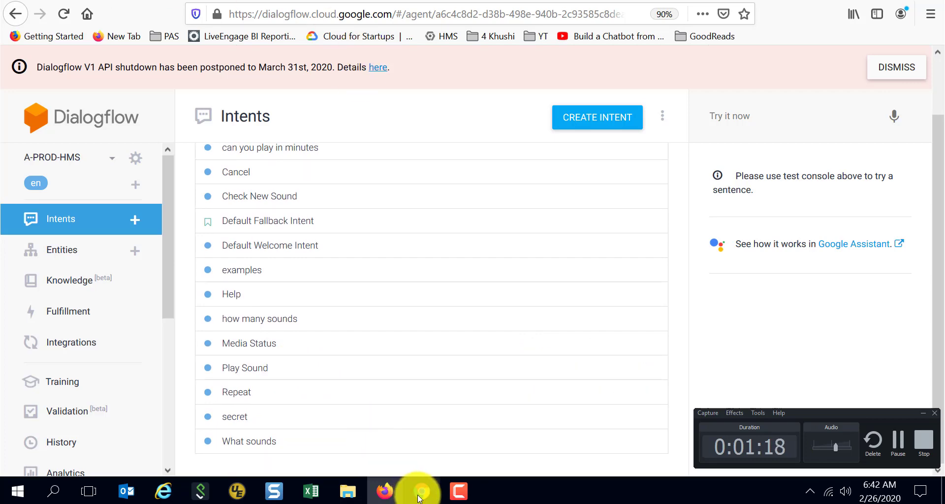
- Review the explicit invocation and deep linking examples by highlighting them, leaving the notes unchanged
left_click(417, 491)
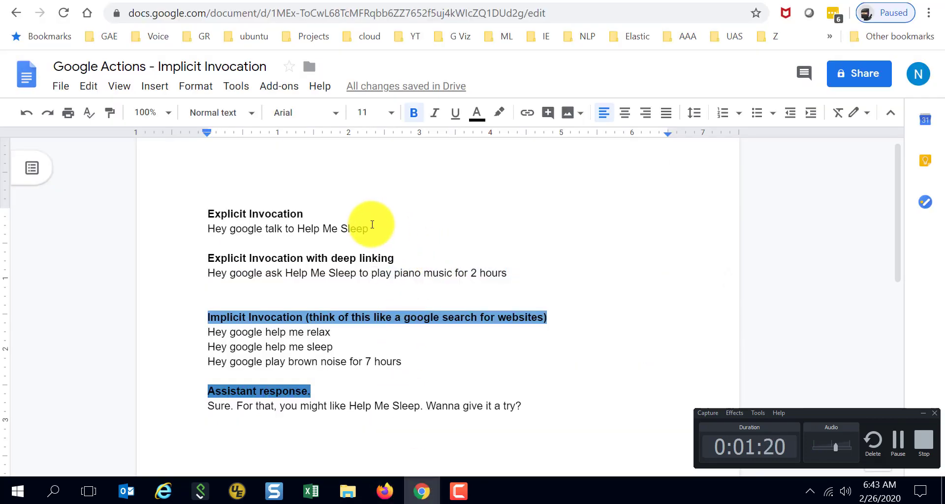
left_click_drag(207, 213, 370, 232)
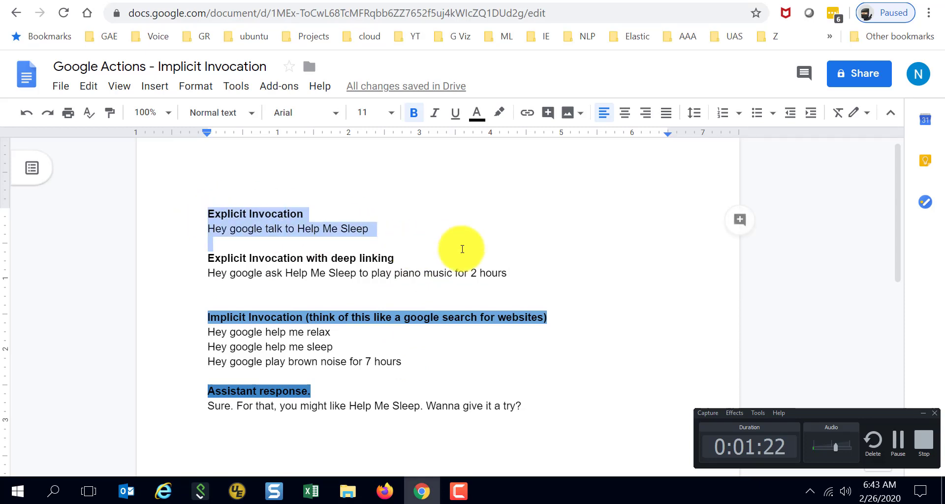
left_click_drag(460, 249, 535, 271)
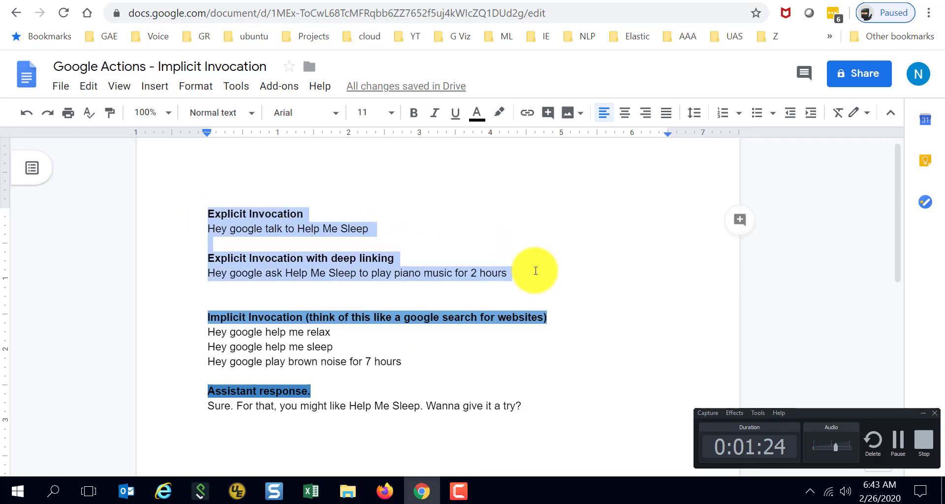
left_click(368, 229)
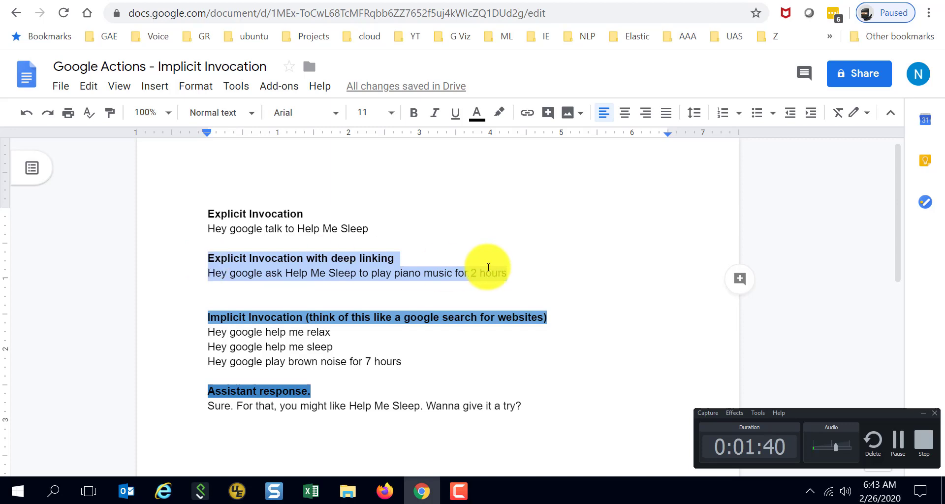
left_click(209, 288)
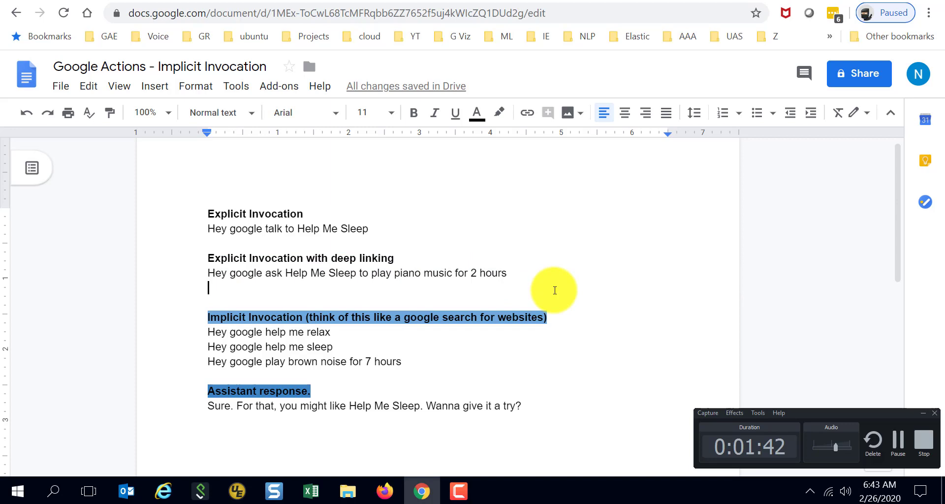
mouse_move(254, 346)
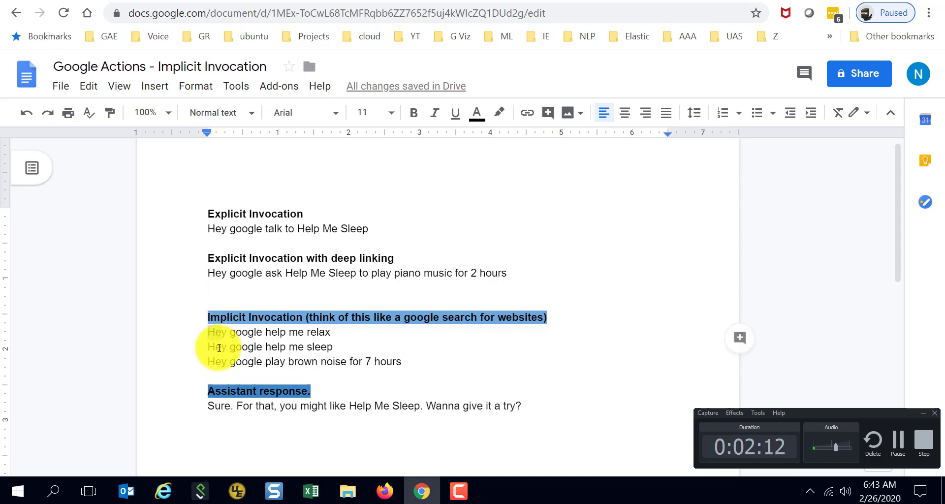
mouse_move(316, 377)
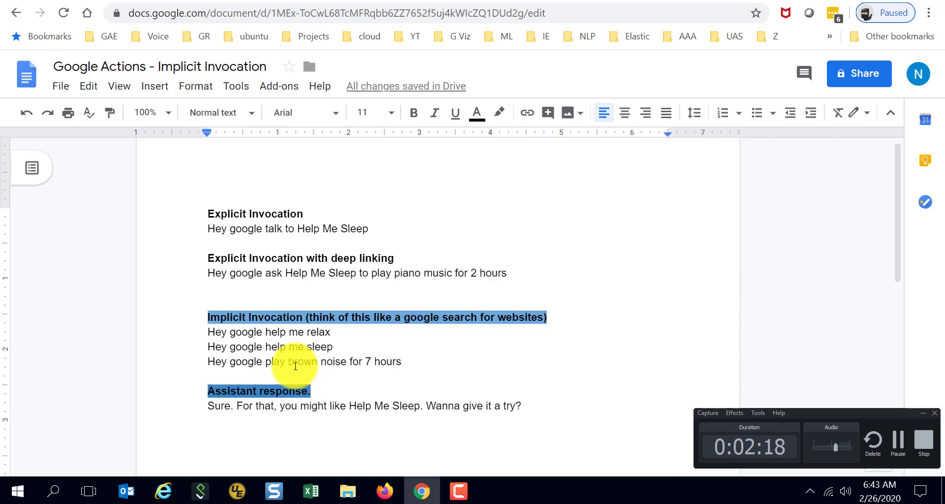
mouse_move(272, 373)
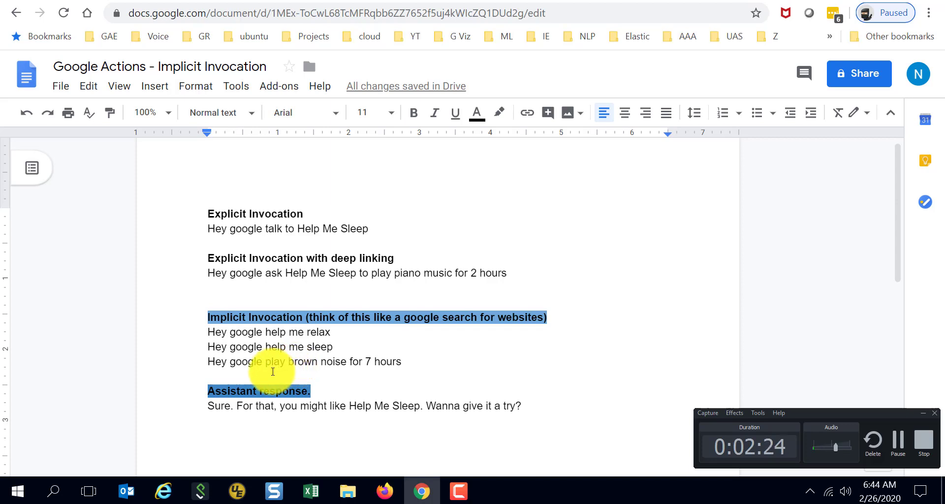
mouse_move(258, 405)
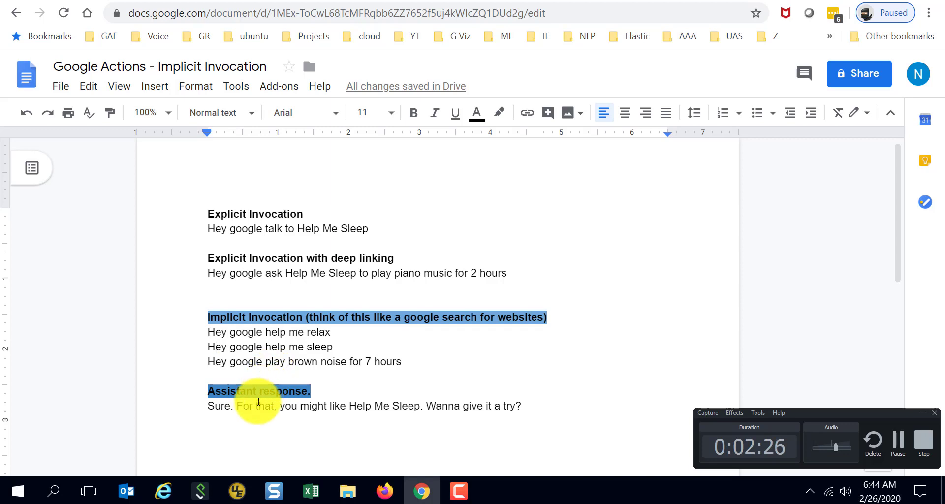
mouse_move(350, 411)
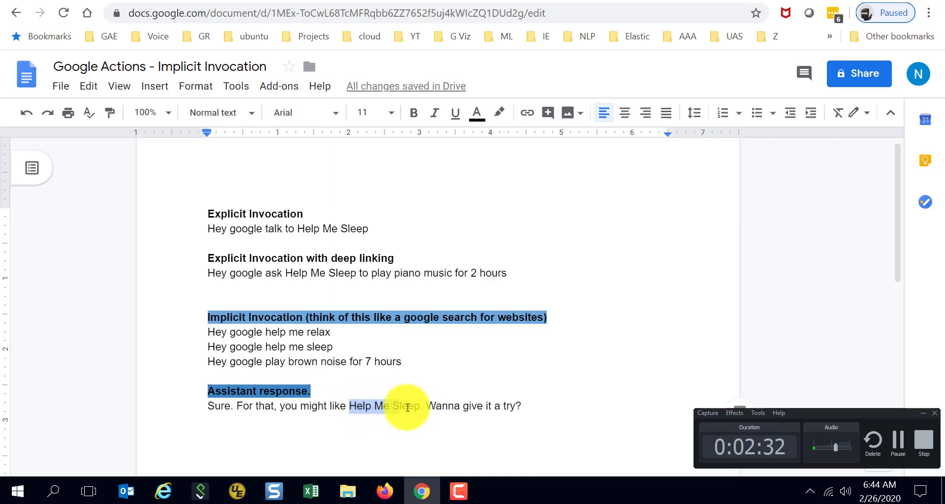
mouse_move(418, 408)
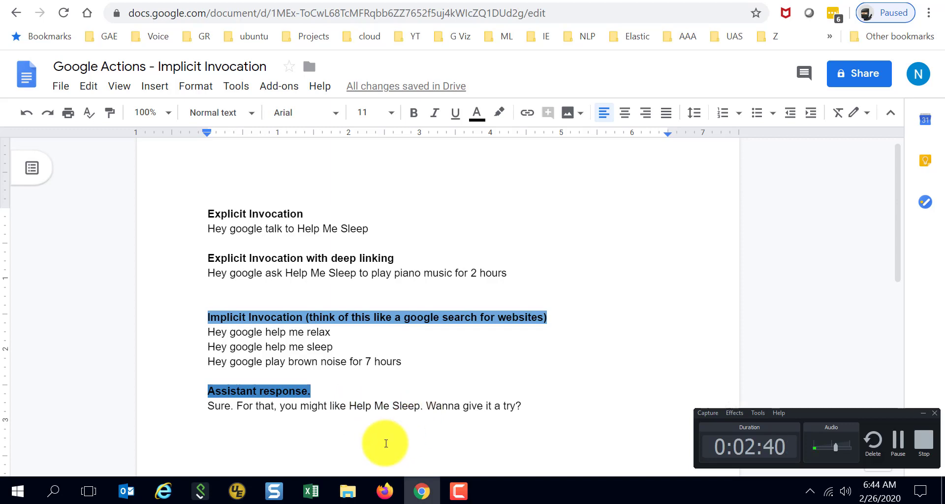
mouse_move(234, 303)
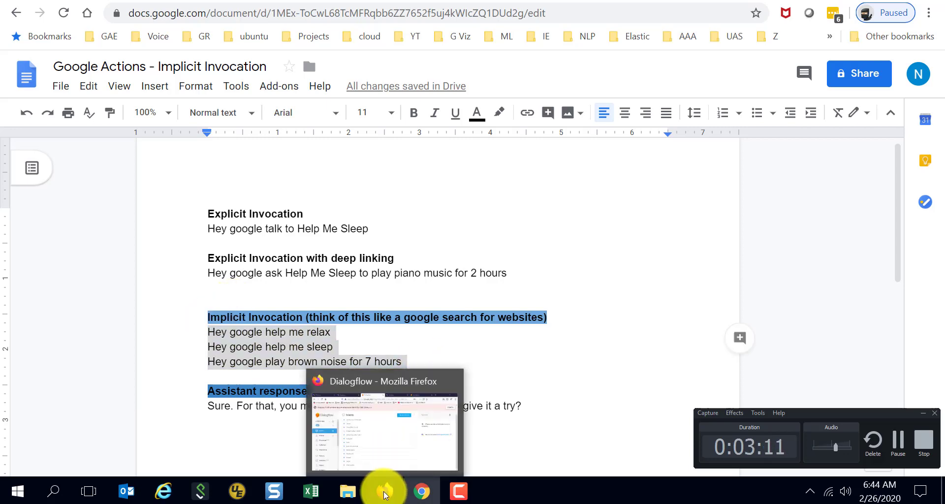
- Switch from the notes to the Dialogflow browser window
left_click(384, 490)
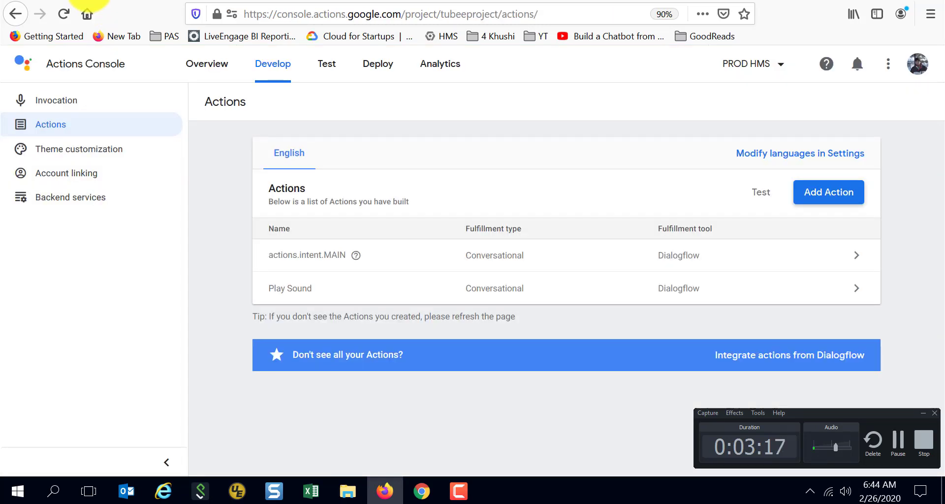
mouse_move(295, 257)
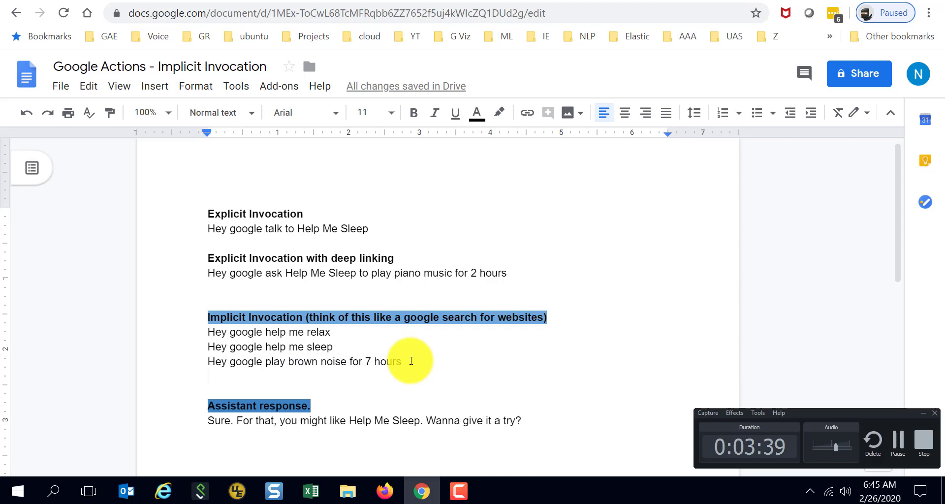
- Add the line 'Hey google play pink noise for 10 hours' as a fourth implicit example
type("Hey google play pink noise for 10 hours")
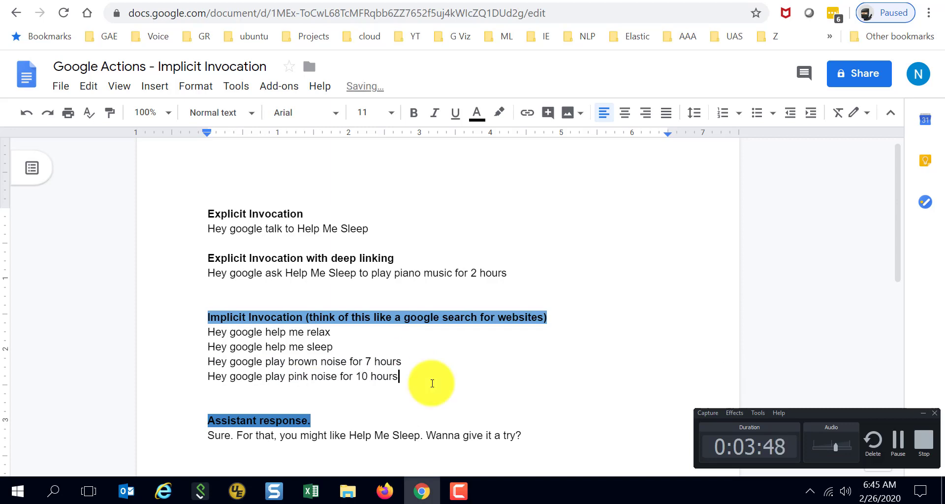
triple_click(301, 377)
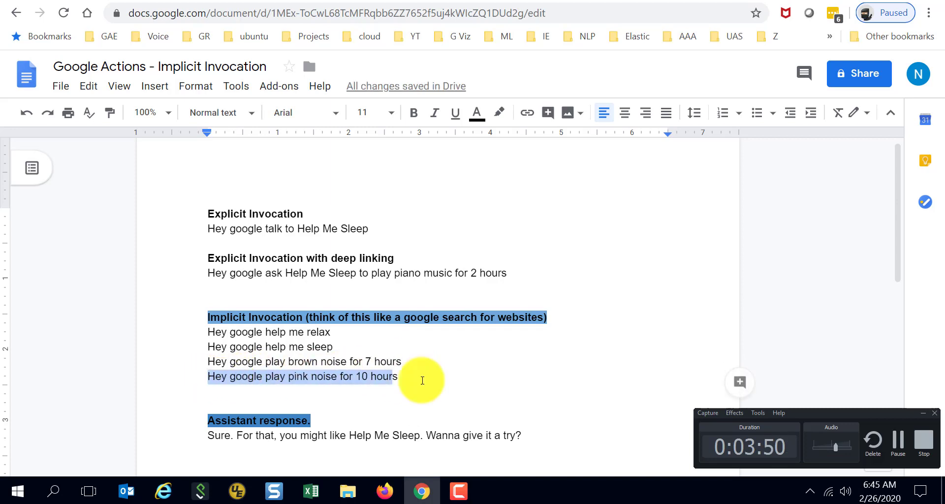
left_click(397, 377)
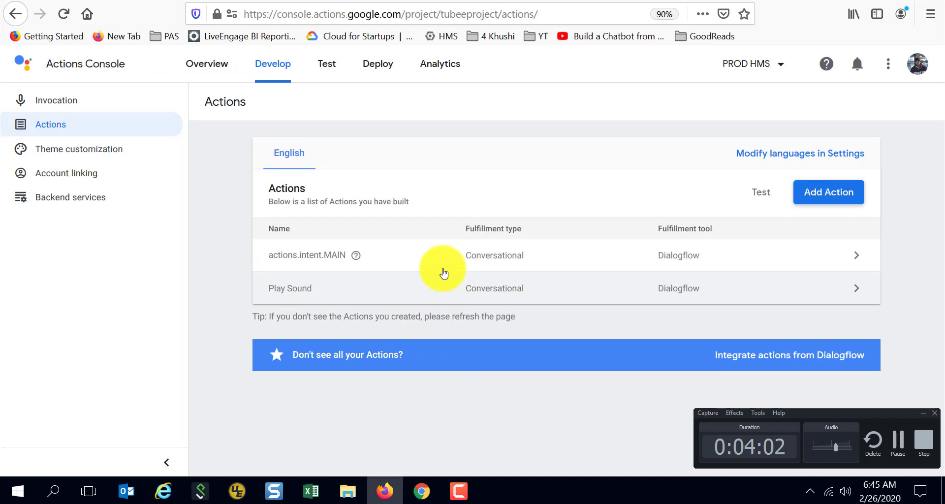
mouse_move(85, 70)
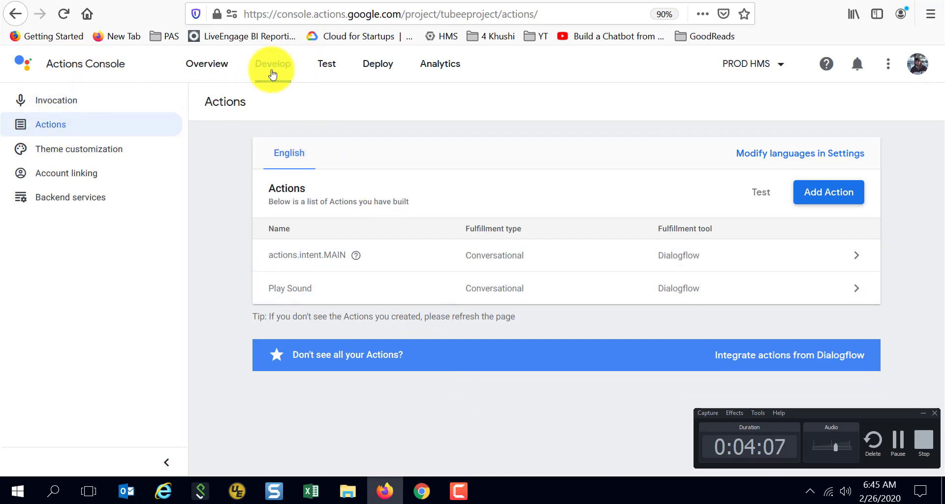
mouse_move(73, 127)
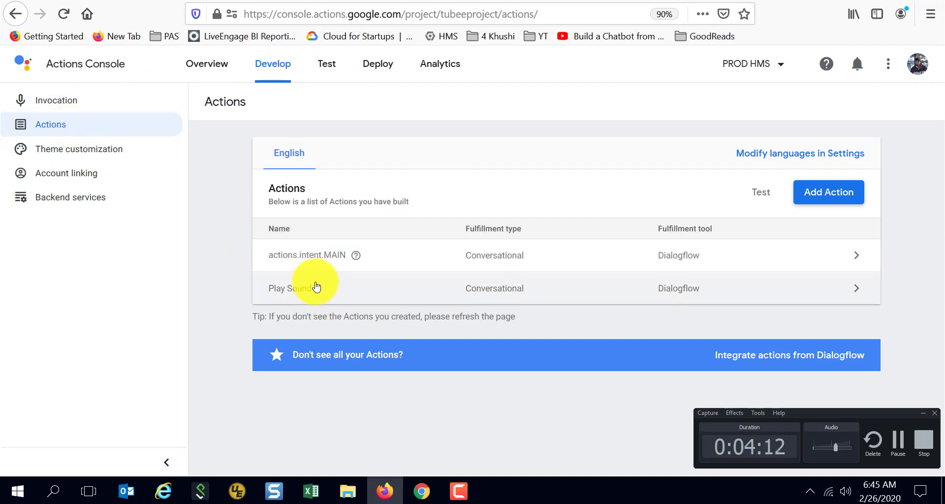
mouse_move(454, 77)
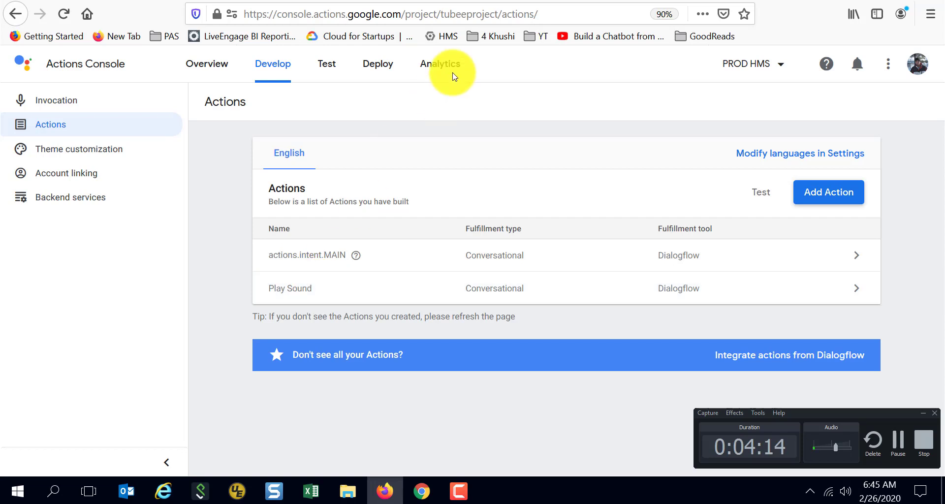
- Reach the Google Assistant integration settings for the DEV-HMS-July2019 agent
left_click(779, 64)
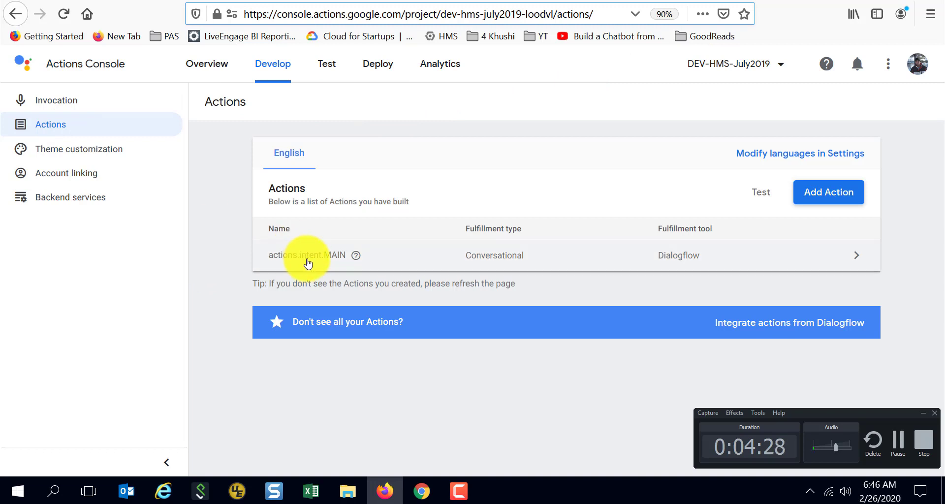
left_click(305, 255)
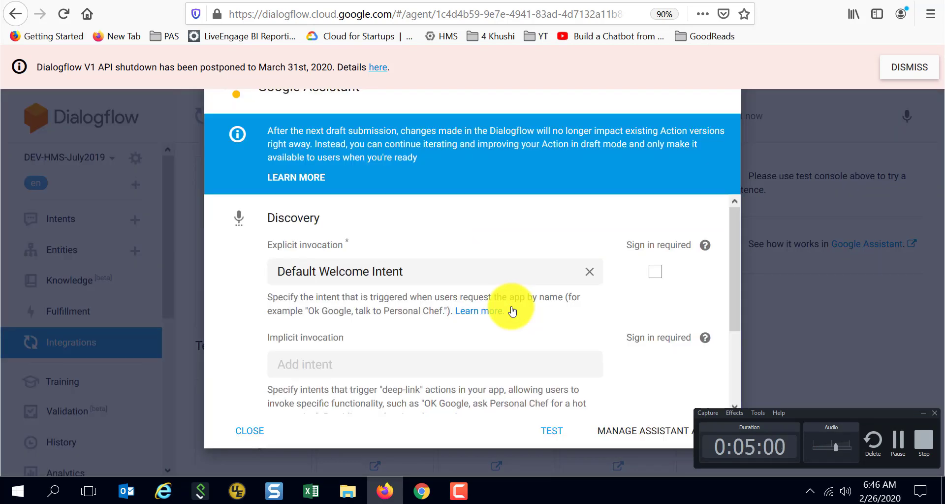
mouse_move(285, 250)
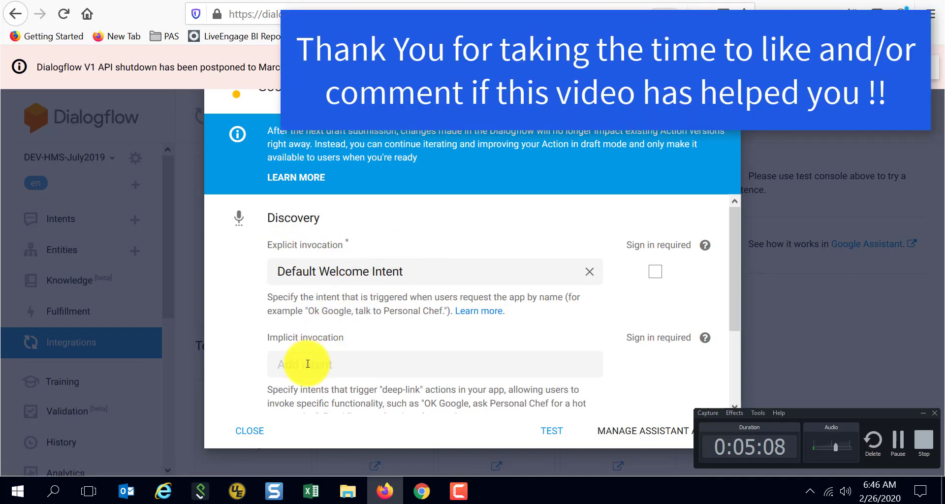
- Add Play Sound as an implicit invocation intent and close the integration settings
scroll("down", 3)
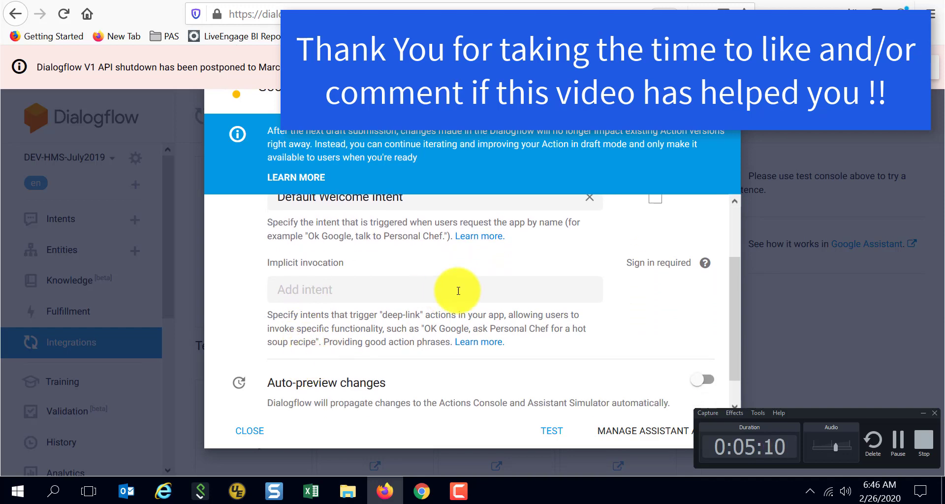
left_click(434, 289)
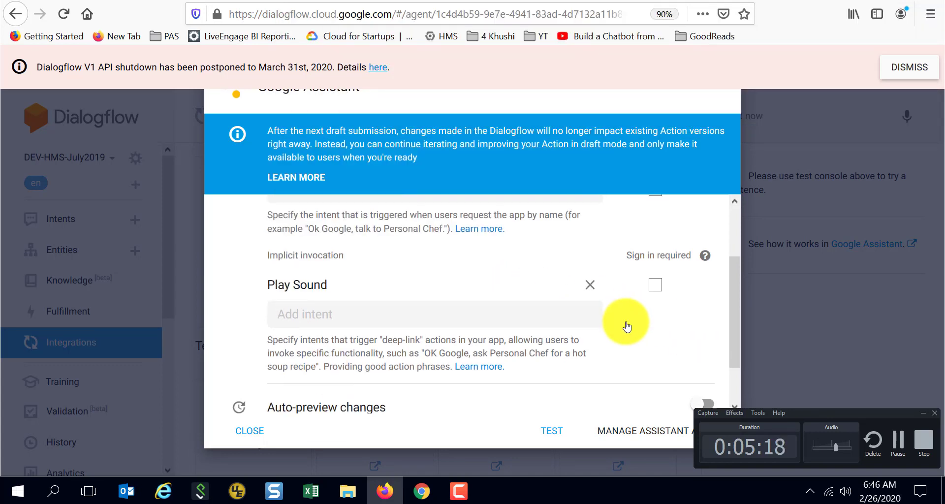
scroll("down", 3)
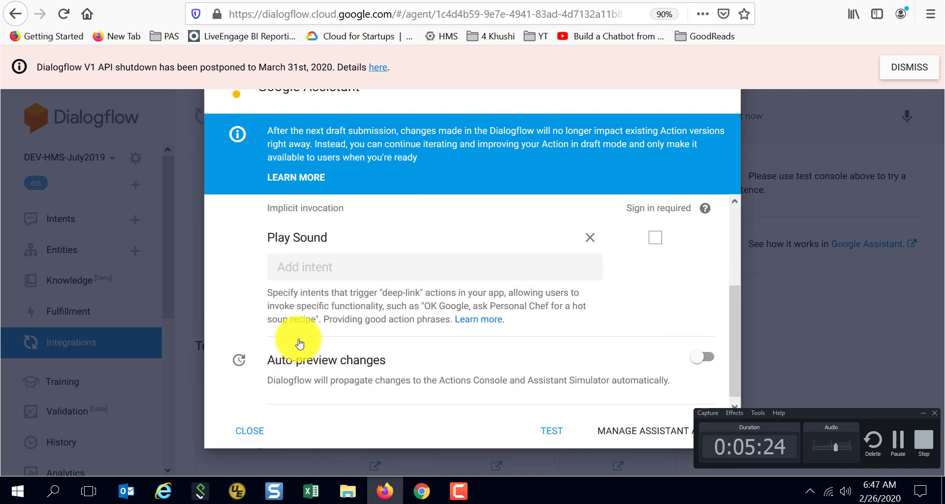
mouse_move(291, 333)
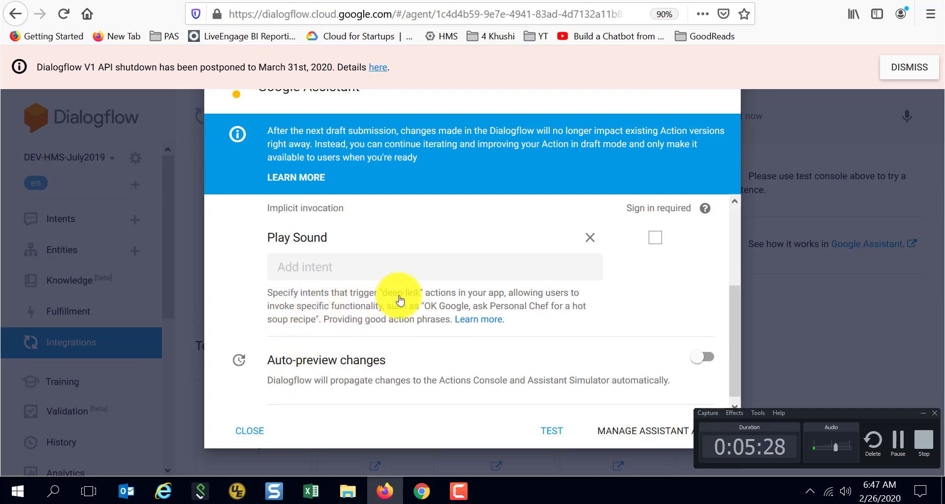
mouse_move(403, 306)
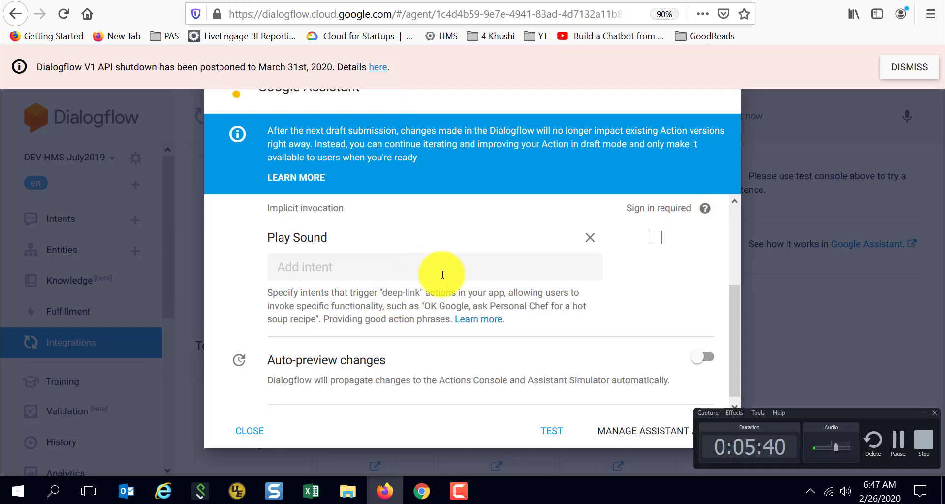
mouse_move(332, 254)
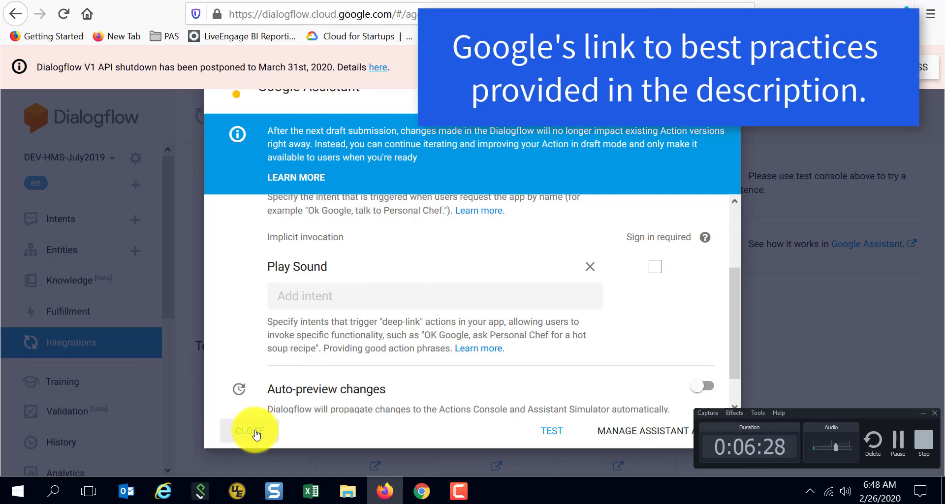
left_click(250, 431)
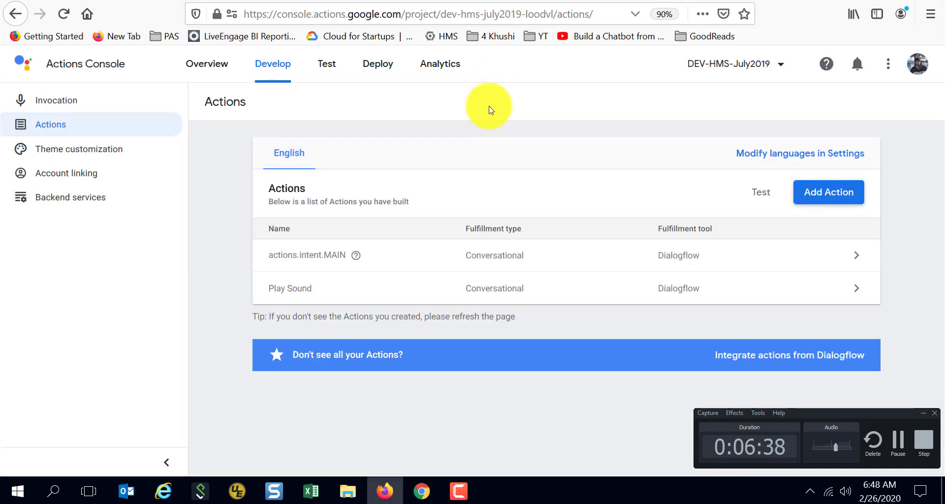
mouse_move(348, 300)
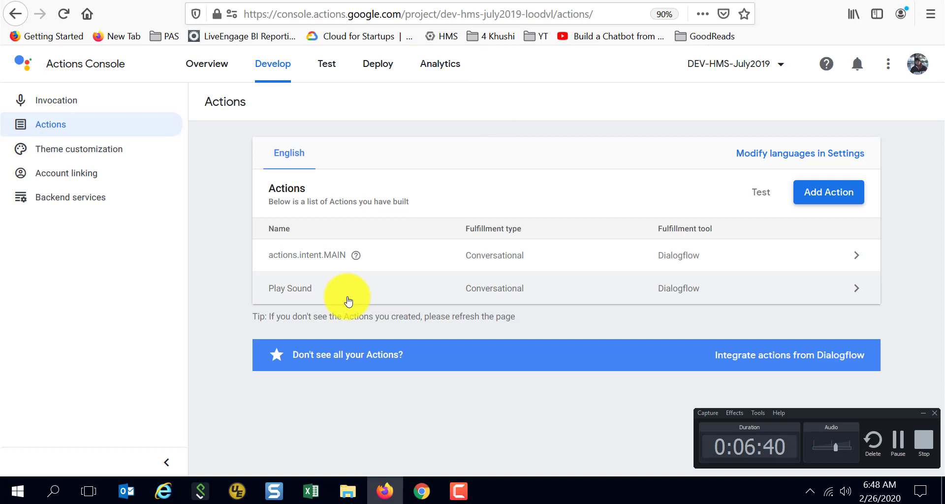
mouse_move(356, 296)
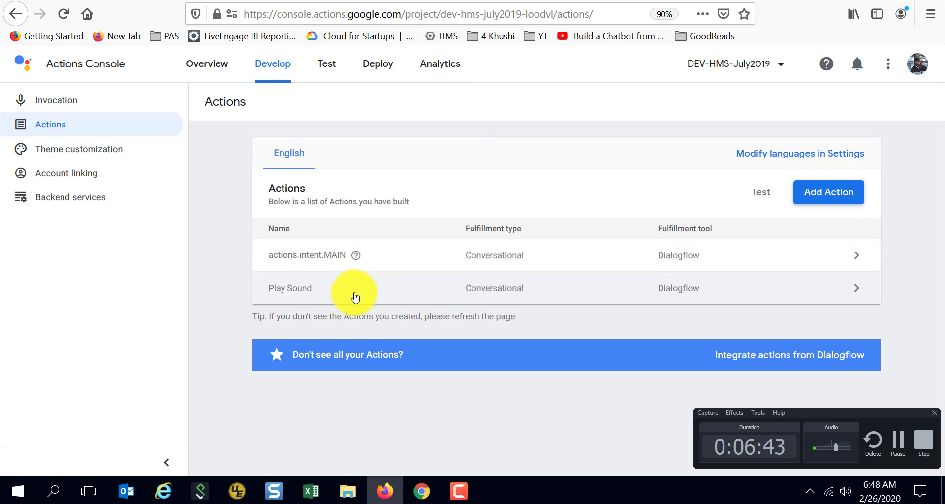
- Review the Play Sound action's invocation phrases in its details page
left_click(289, 288)
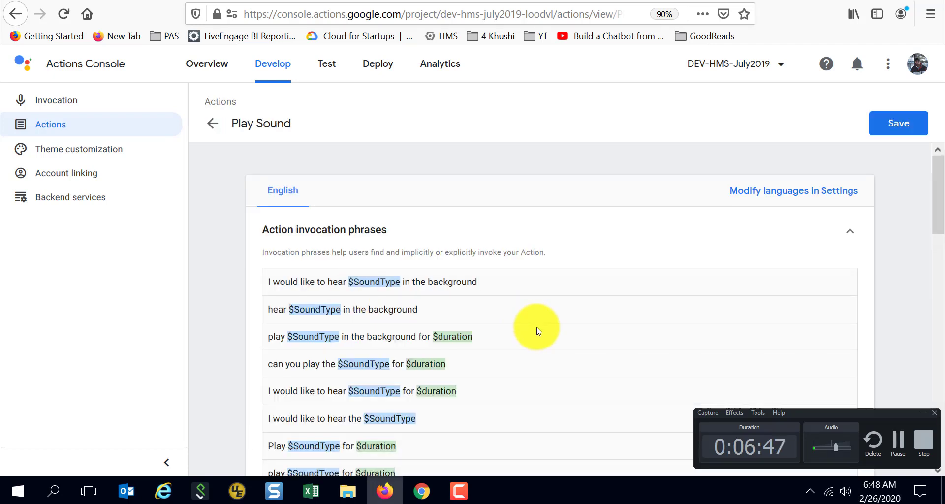
scroll("down", 3)
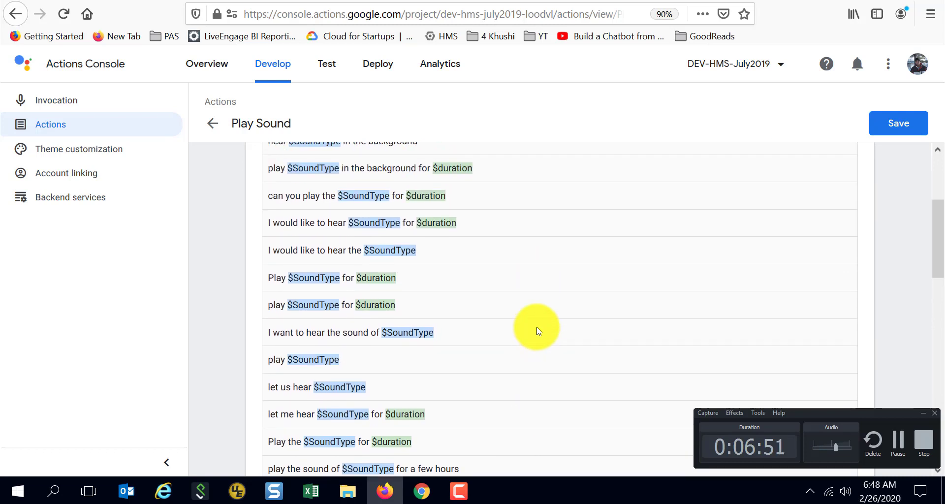
scroll("up", 3)
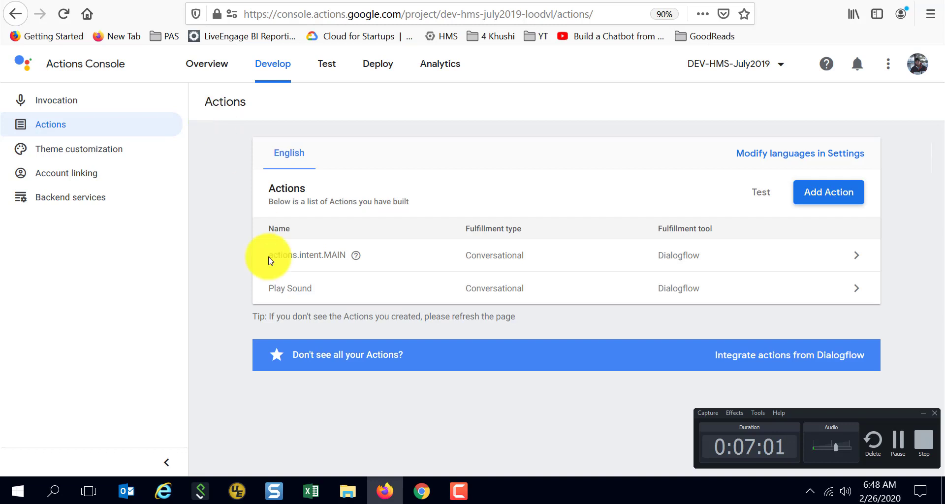
mouse_move(294, 293)
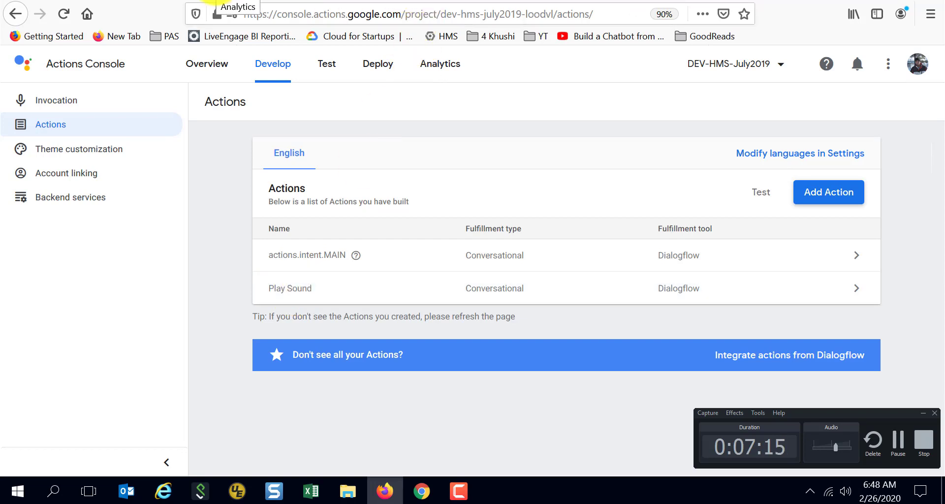
- Go to the project's analytics from the actions list
left_click(439, 64)
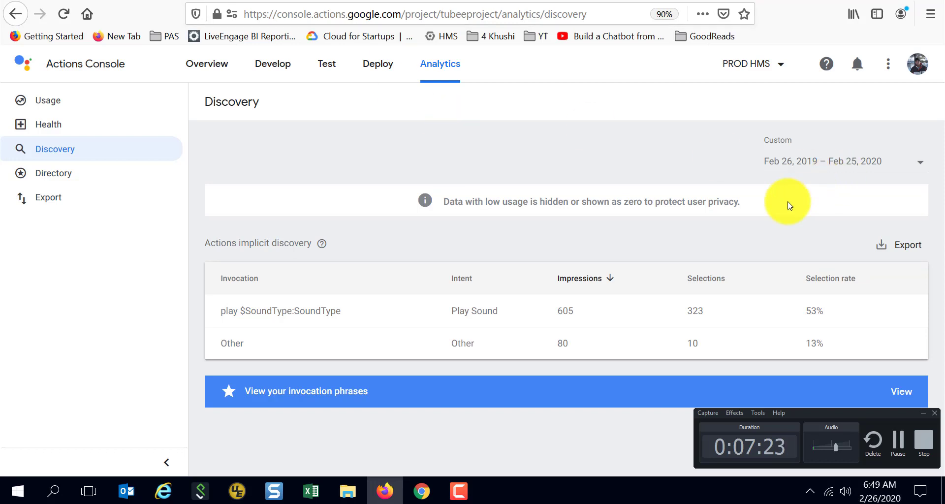
mouse_move(752, 236)
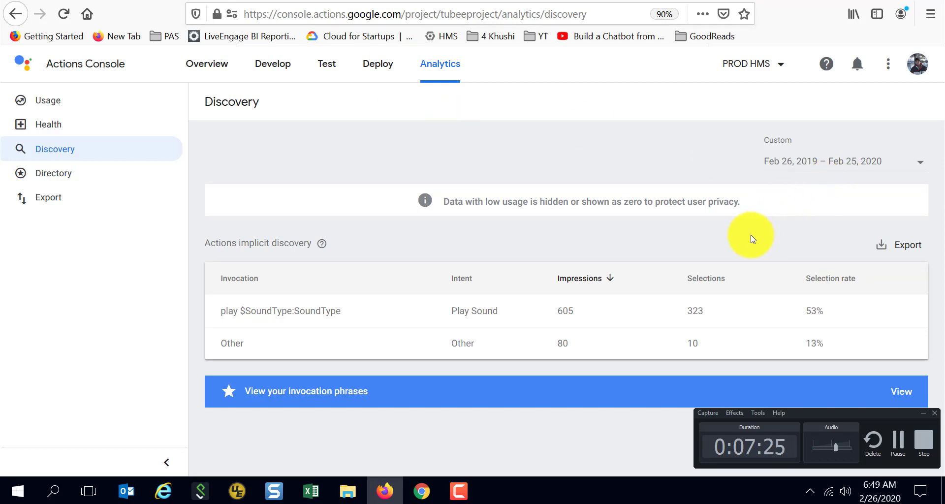
mouse_move(363, 319)
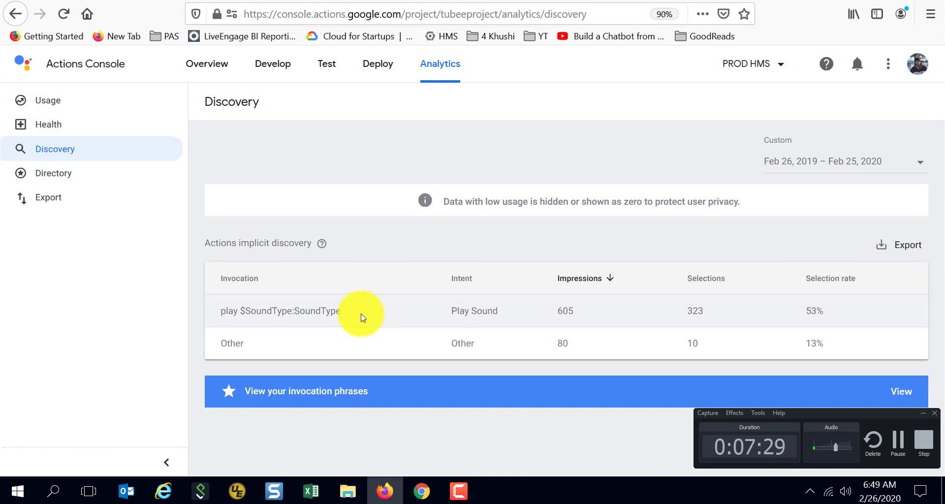
mouse_move(372, 314)
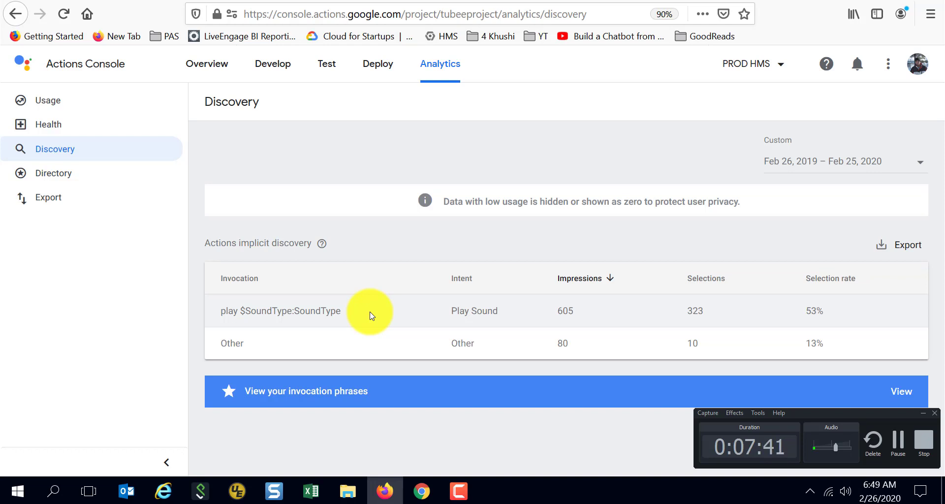
mouse_move(569, 316)
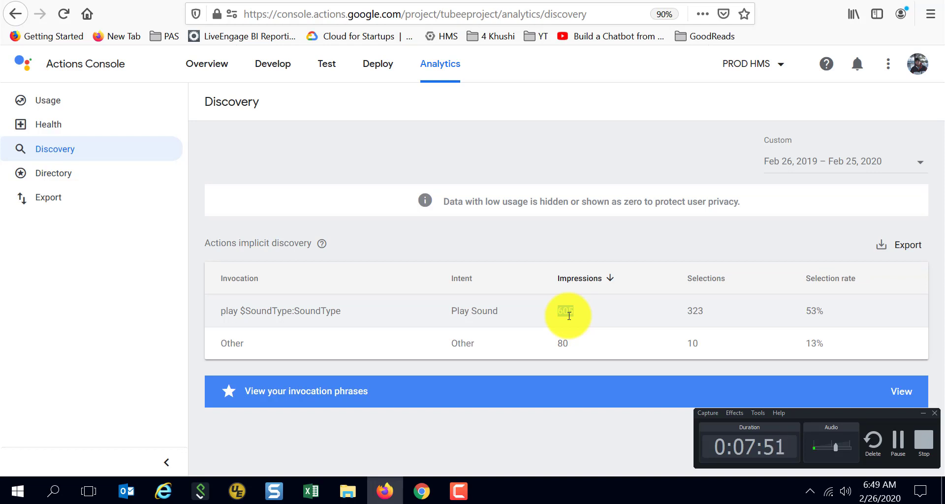
- Highlight the play $SoundType impressions figure (605) and the Other invocation entry
double_click(565, 311)
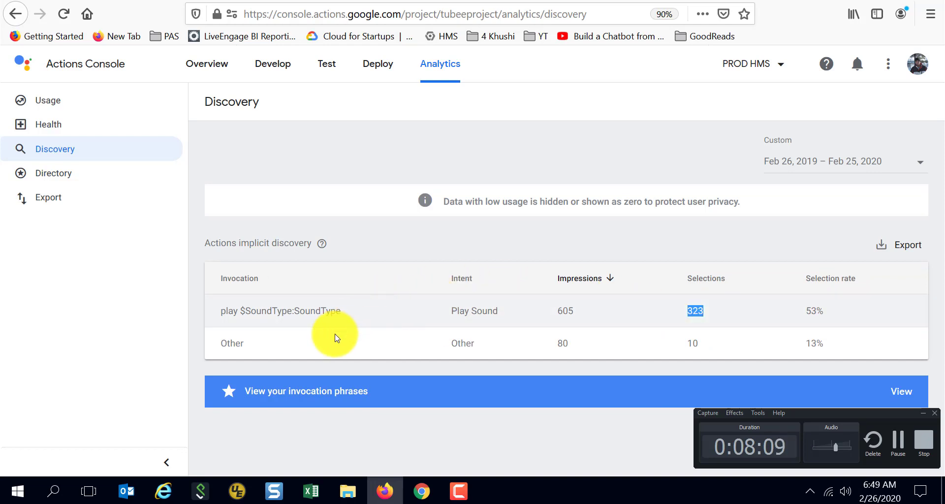
mouse_move(326, 345)
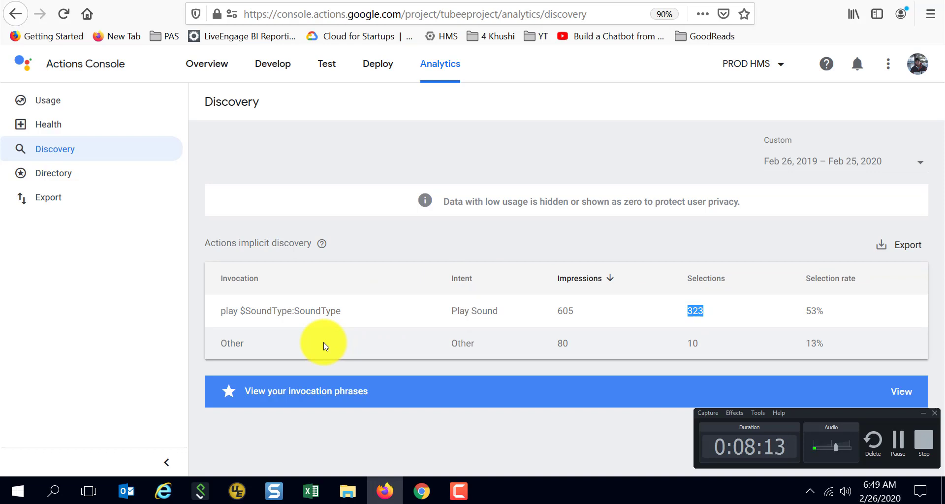
mouse_move(303, 345)
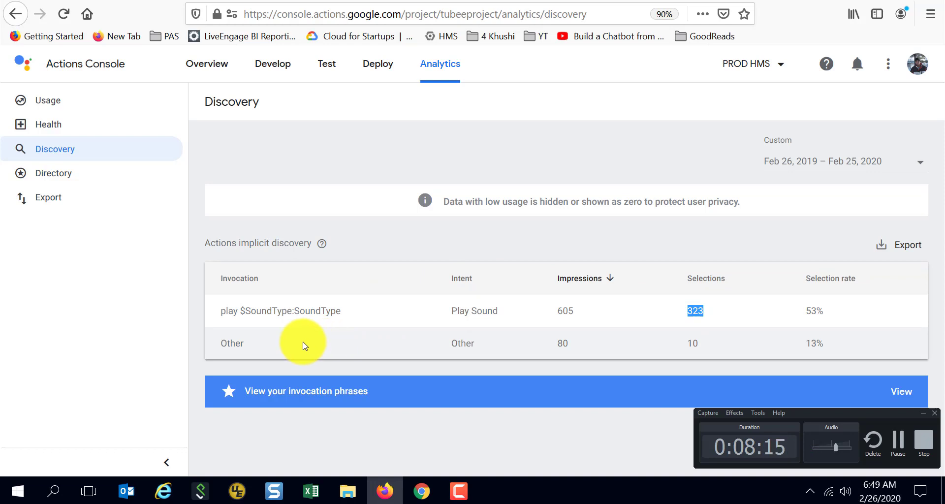
double_click(232, 344)
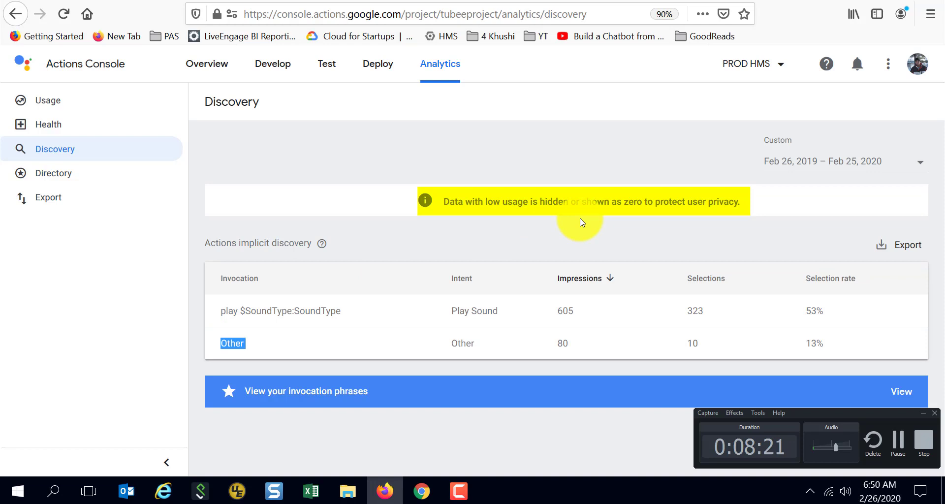
mouse_move(274, 344)
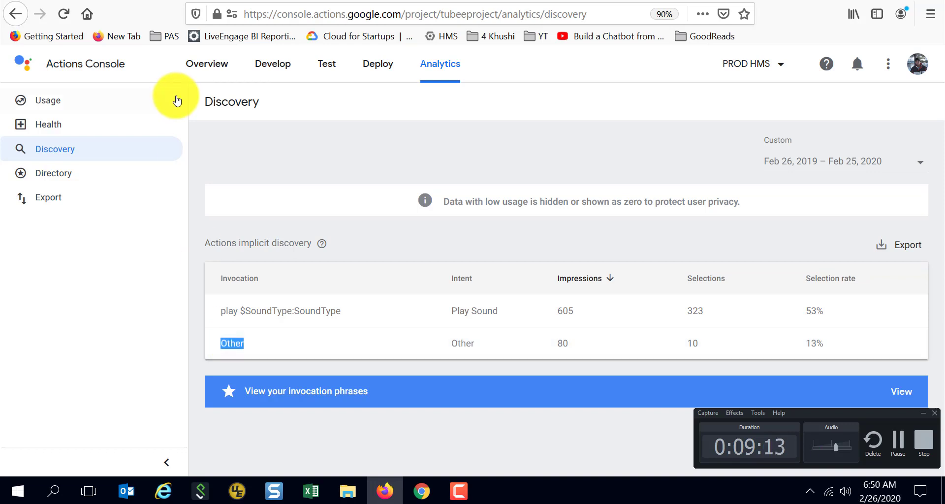
mouse_move(142, 70)
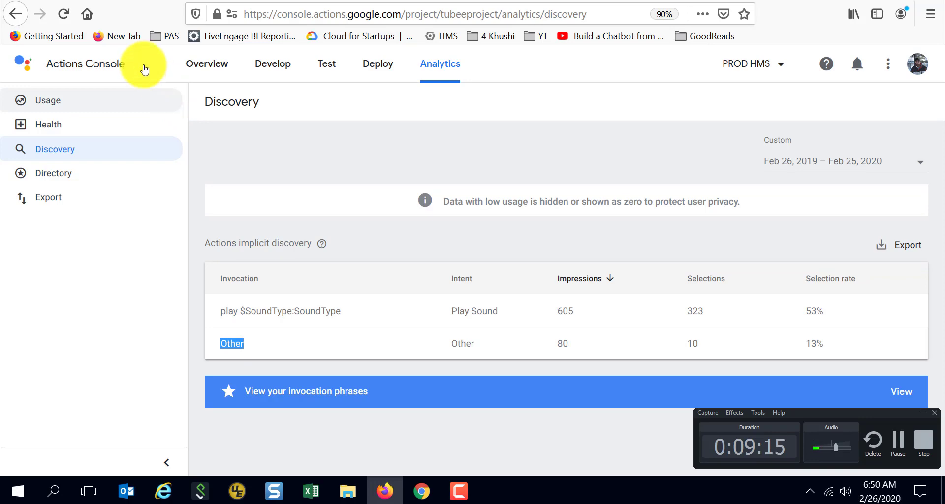